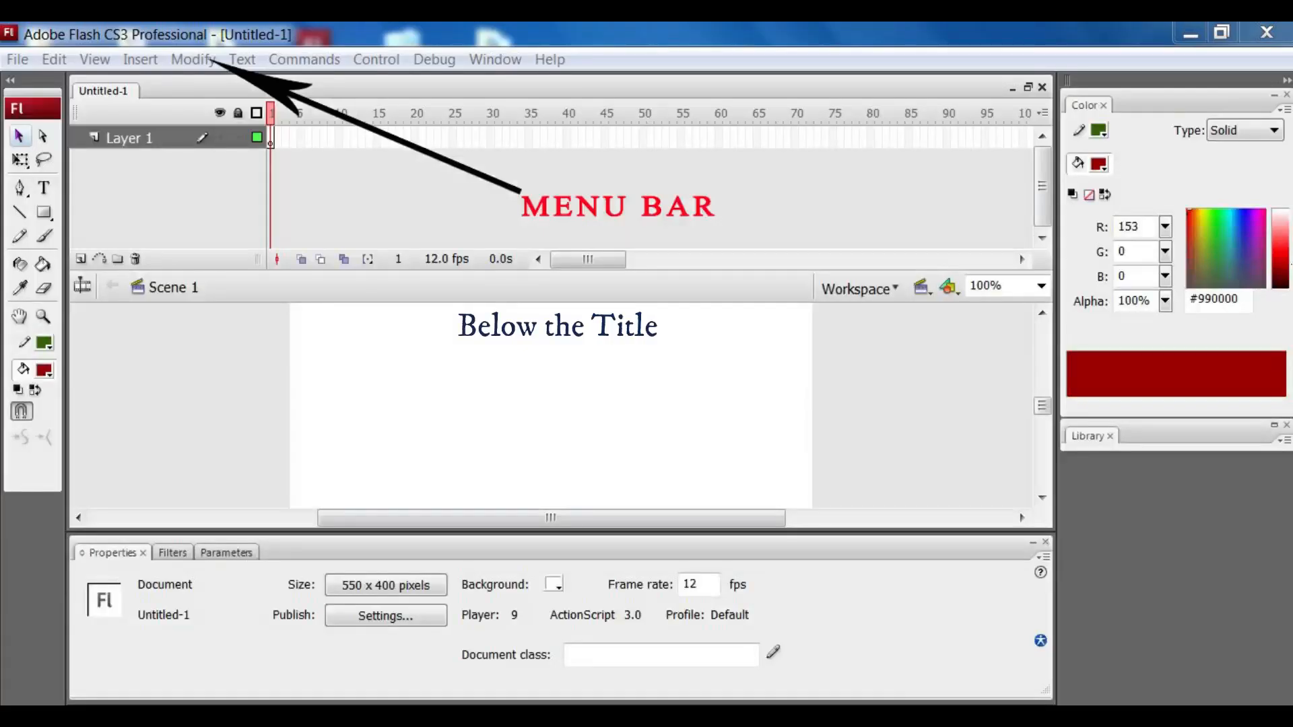
Step: Annotate the Menu bar as giving access to all available commands
type("bar is the Menu bar It is used to give u")
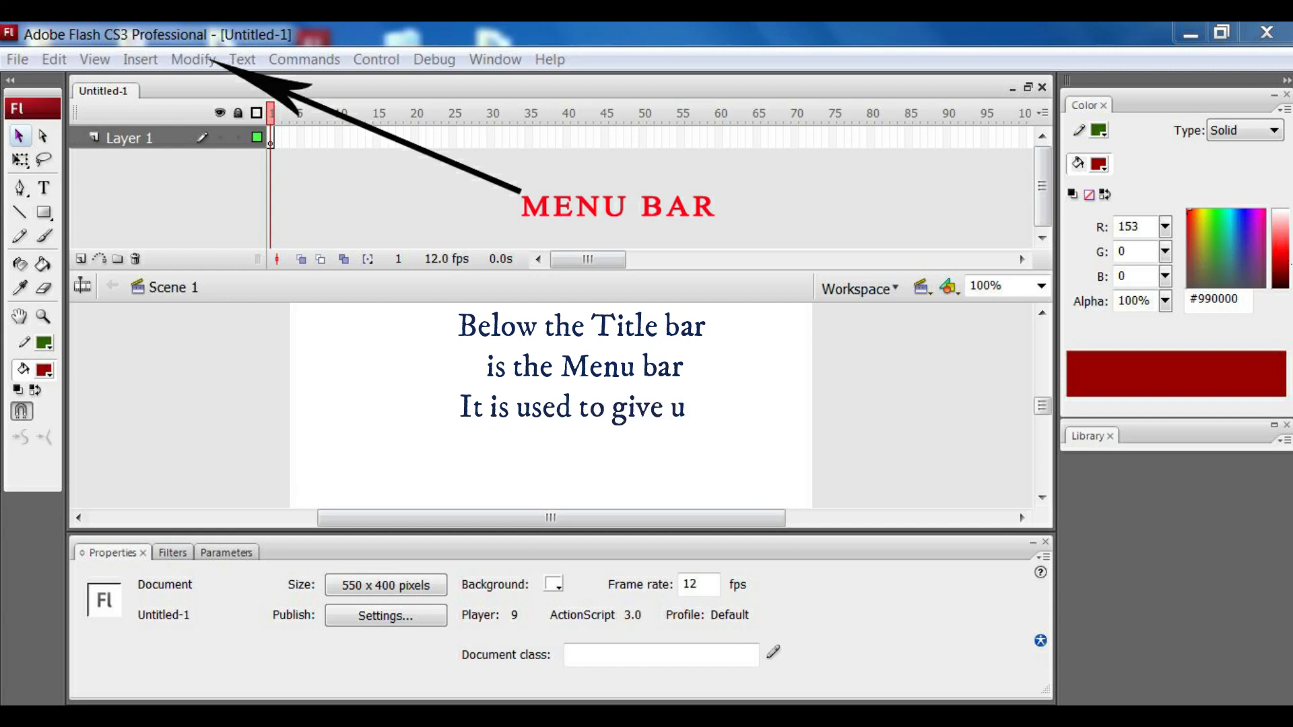
type("access to all the commands available")
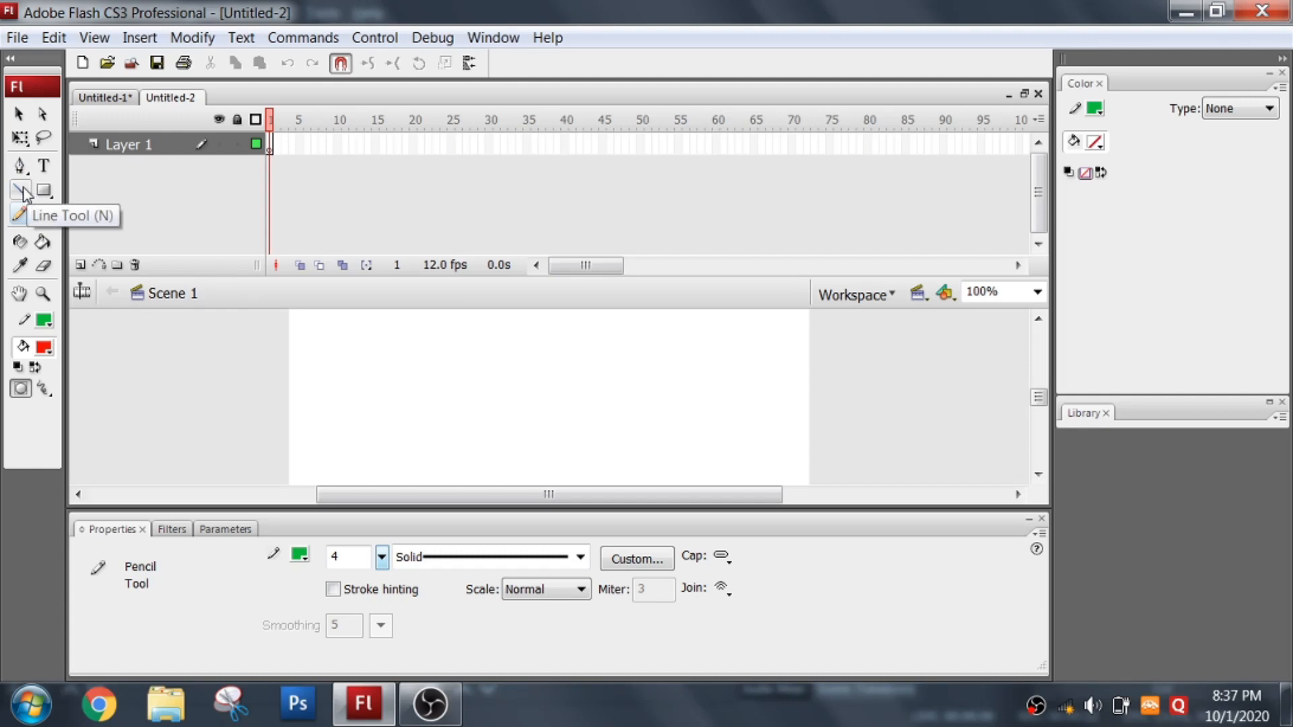
Step: Draw a horizontal line as a drawing object with the Line Tool and recolour it blue
left_click(20, 190)
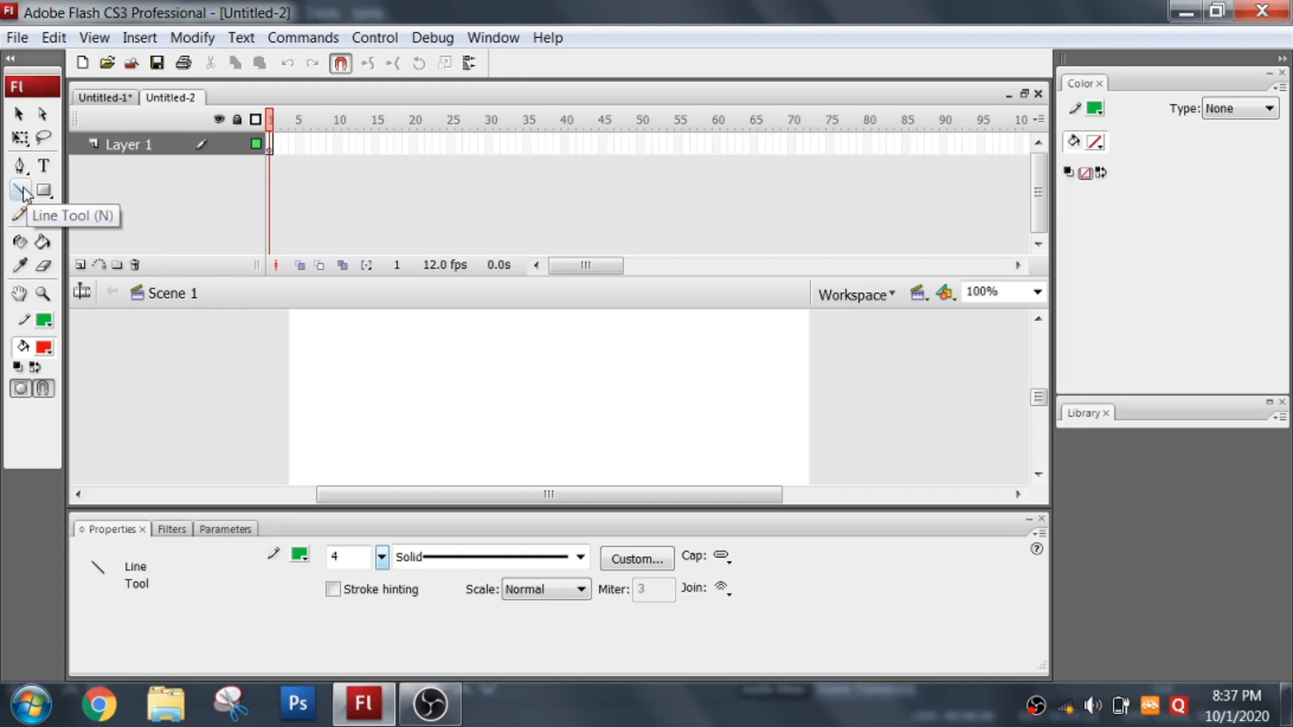
left_click(19, 190)
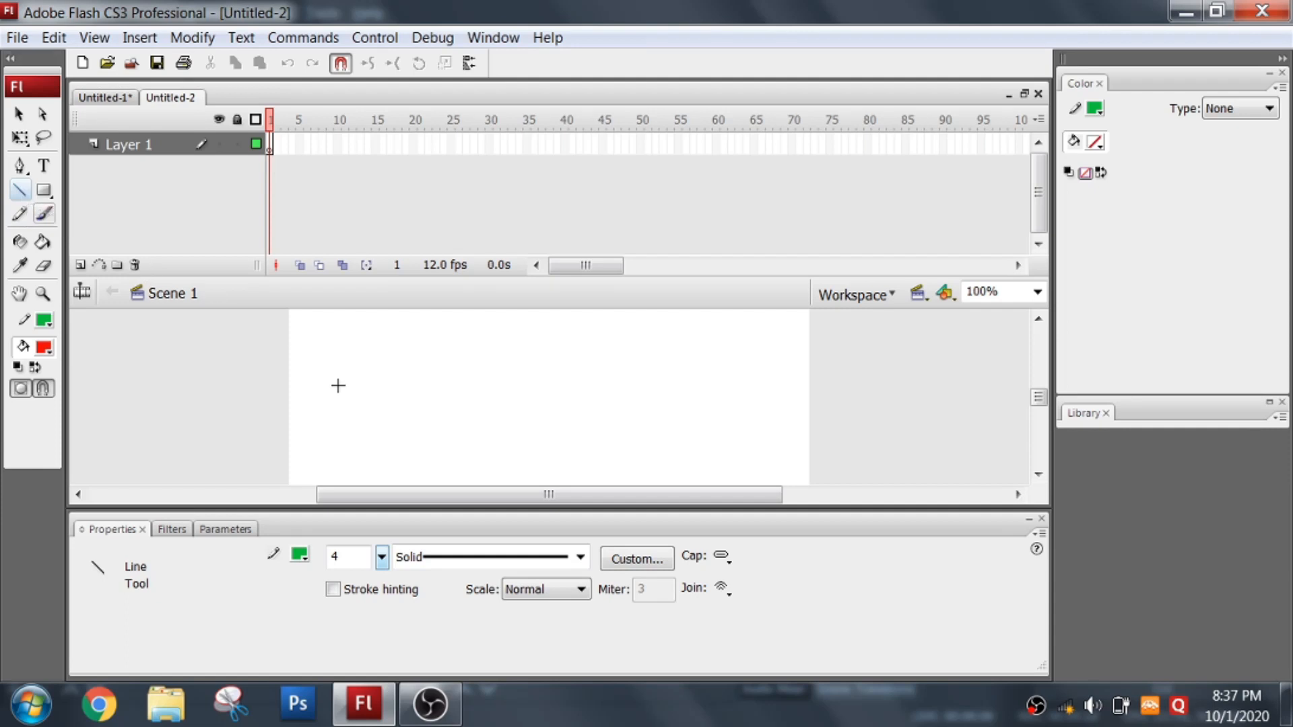
left_click_drag(337, 385, 610, 385)
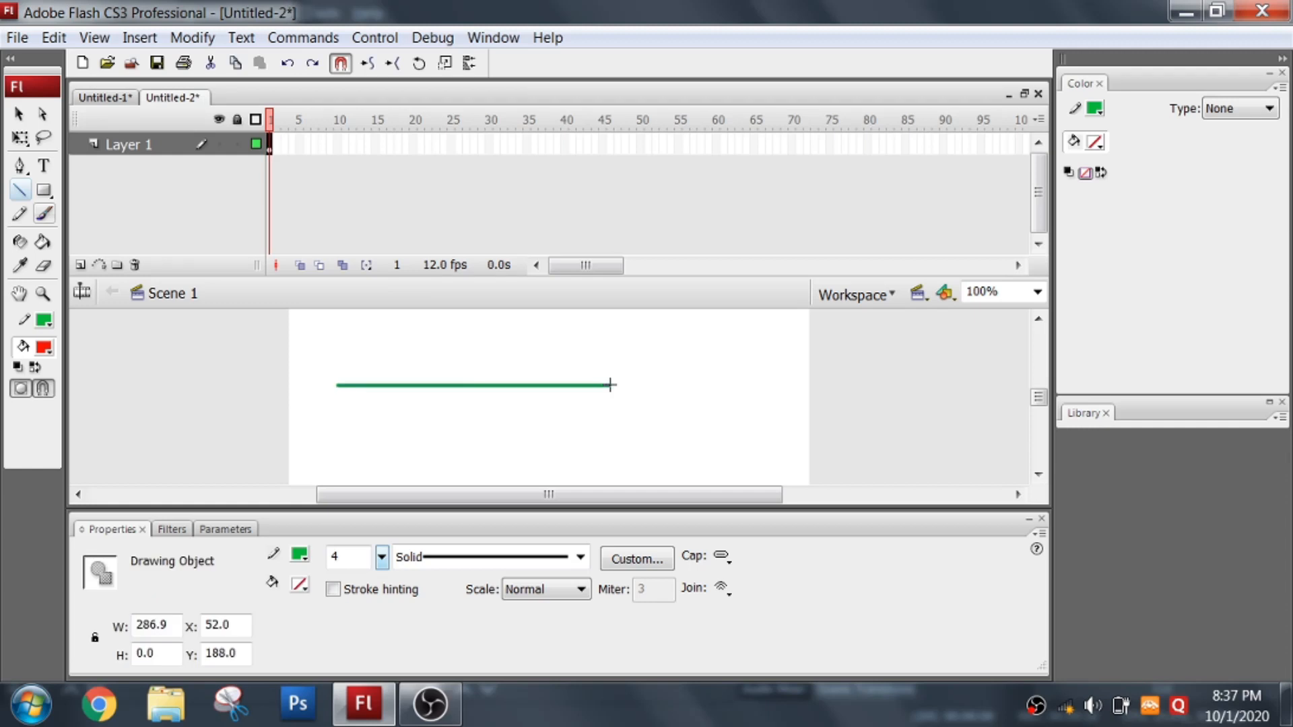
mouse_move(439, 399)
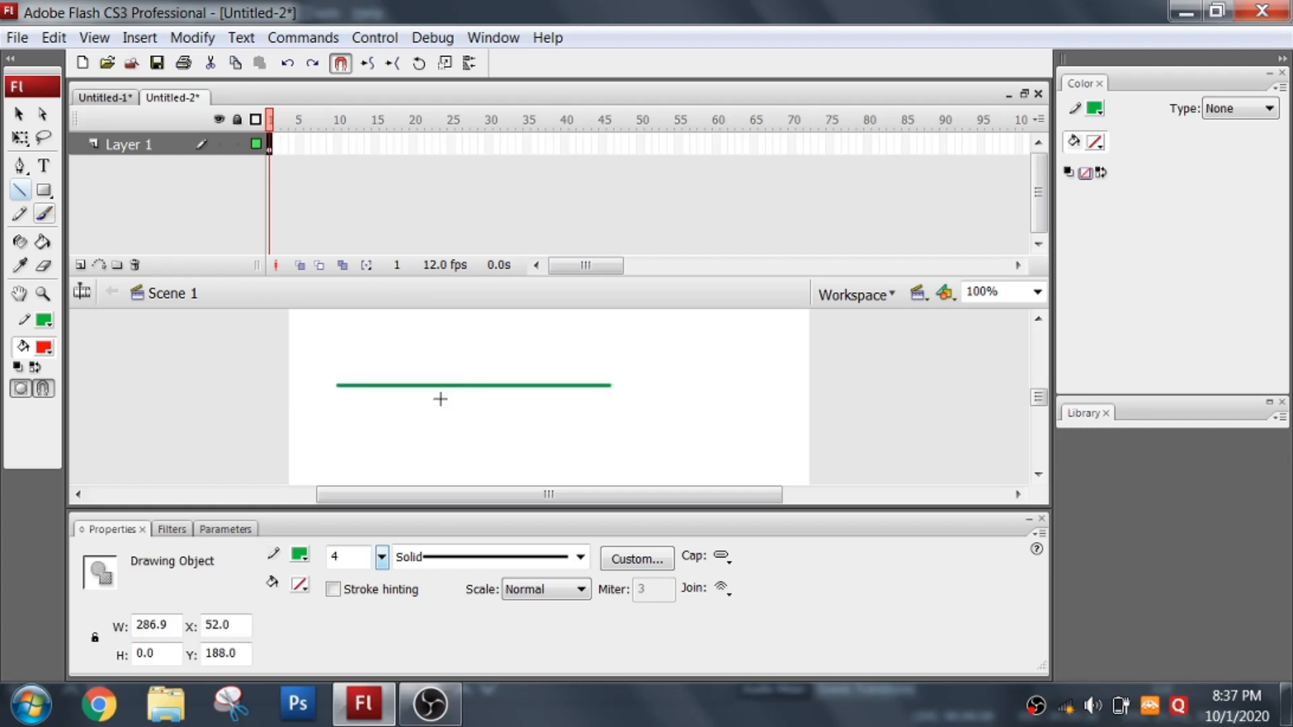
left_click(298, 555)
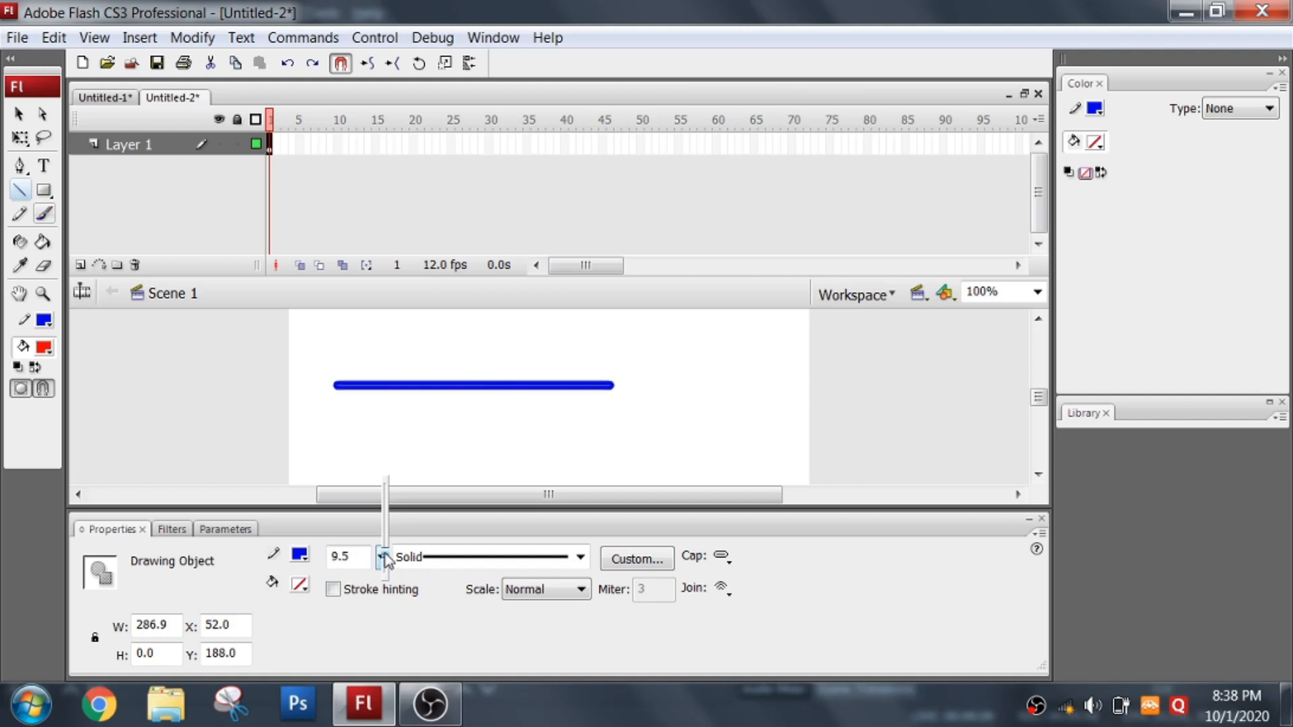
Step: Raise the line's stroke to 11.5 and give it a stippled stroke style
left_click_drag(385, 556, 385, 540)
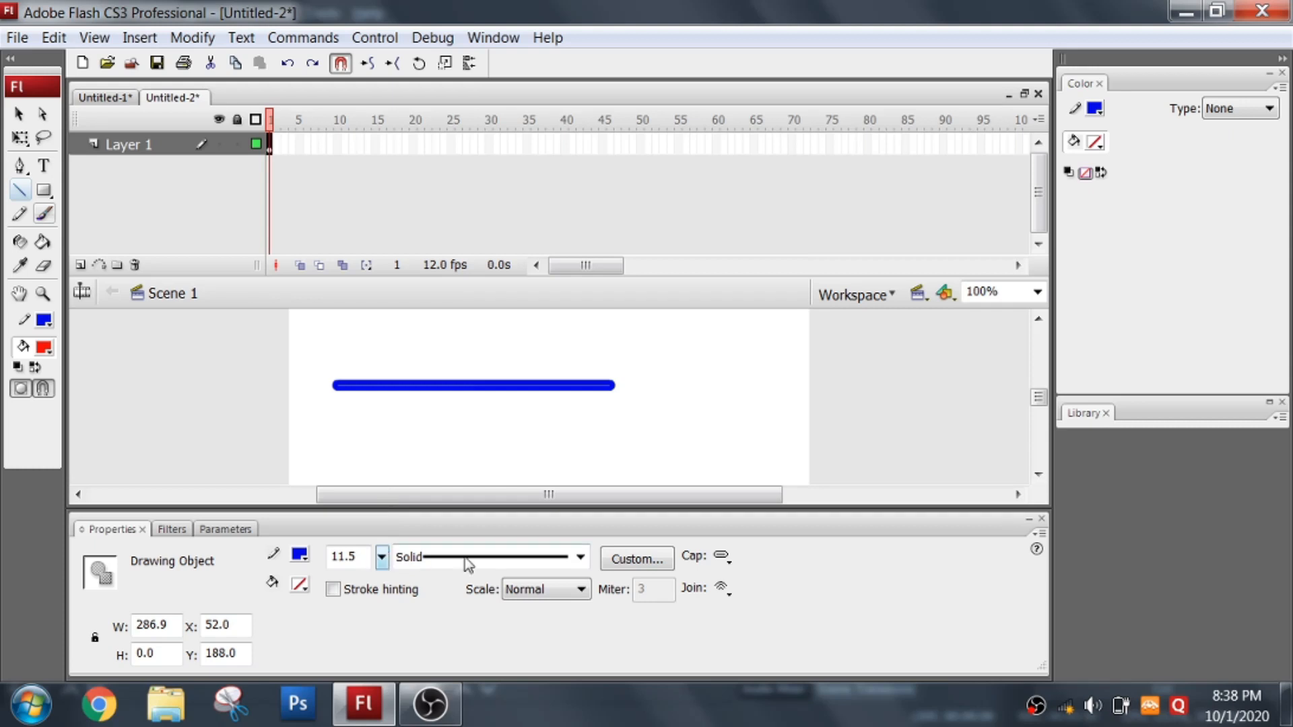
left_click(579, 557)
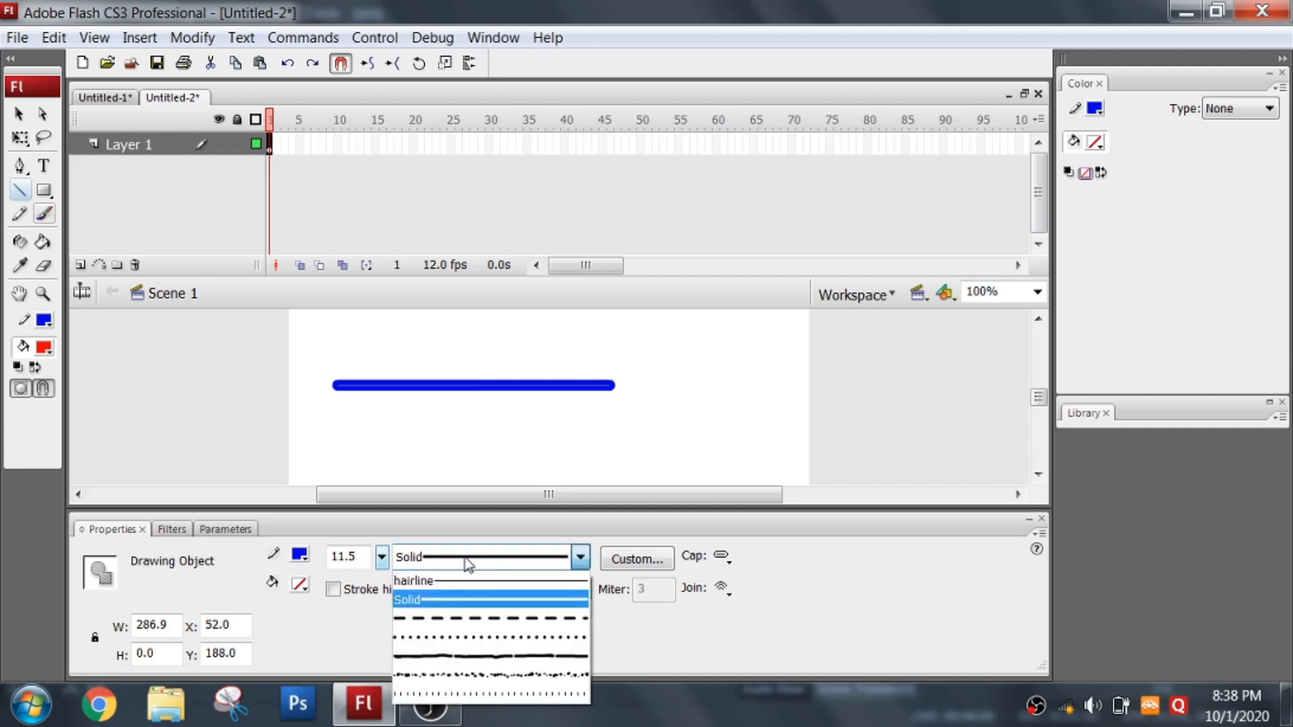
mouse_move(467, 685)
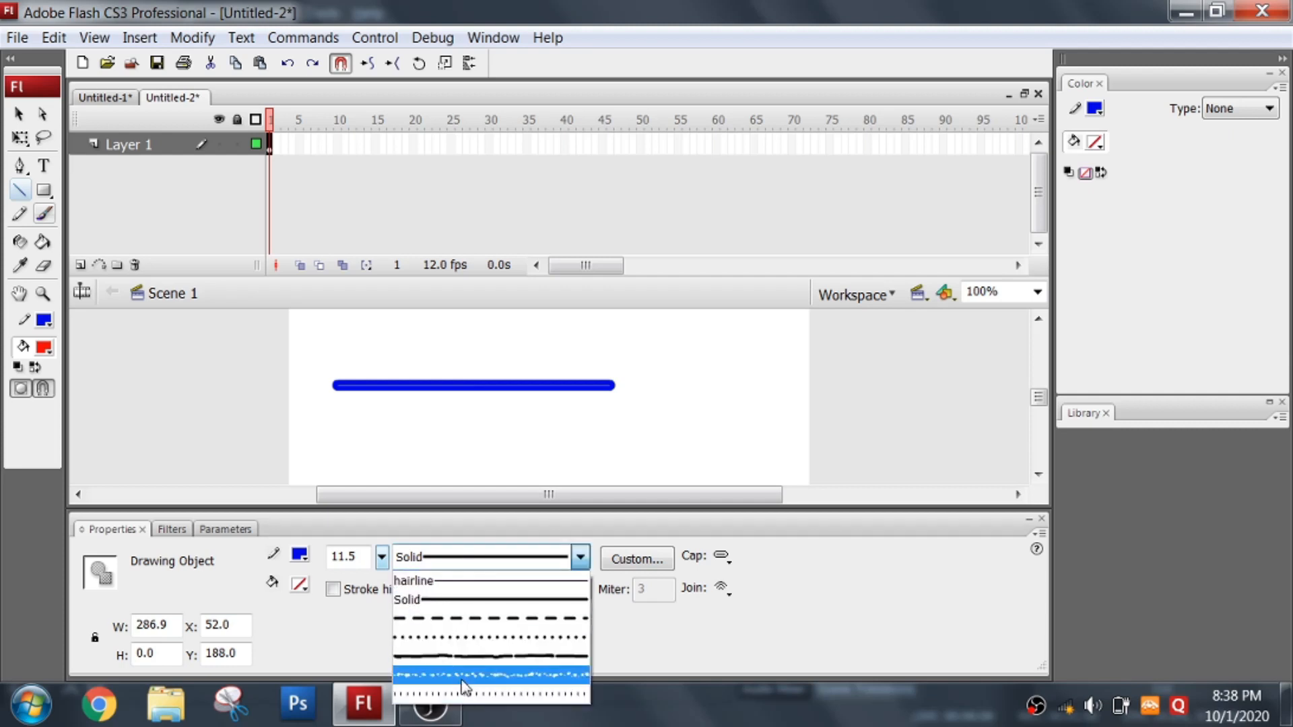
left_click(490, 669)
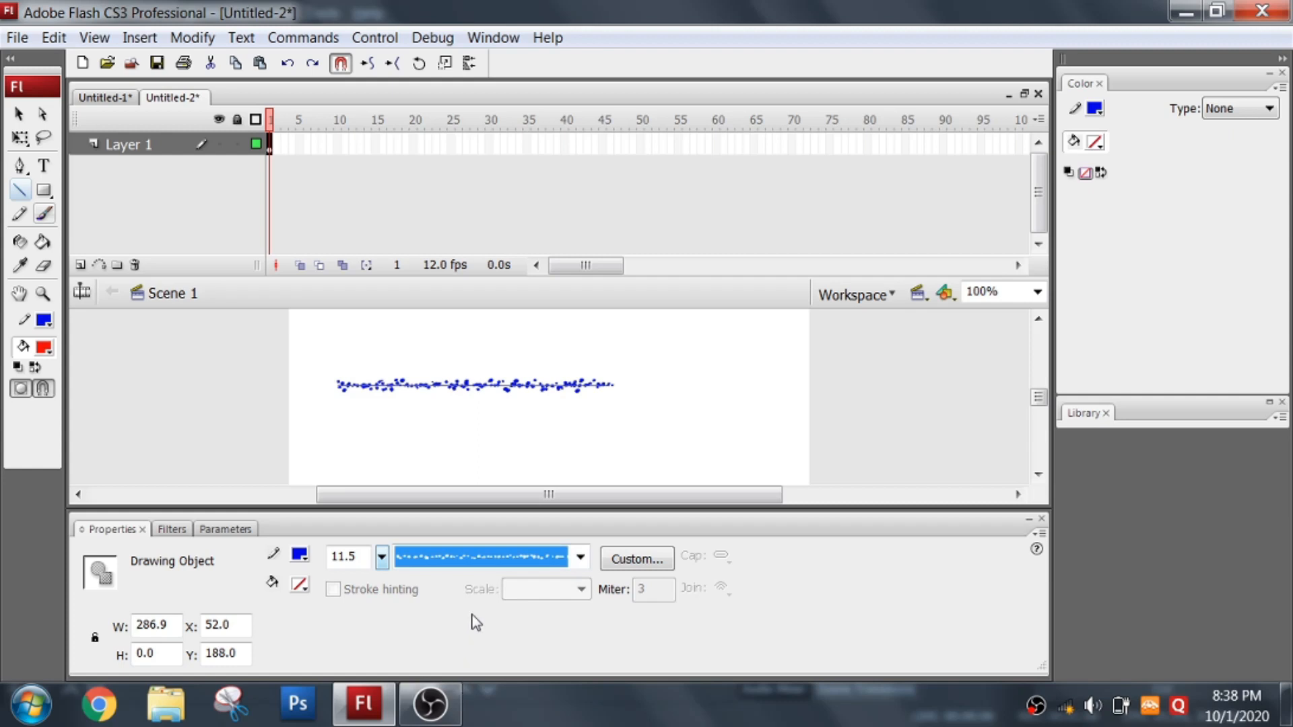
mouse_move(475, 575)
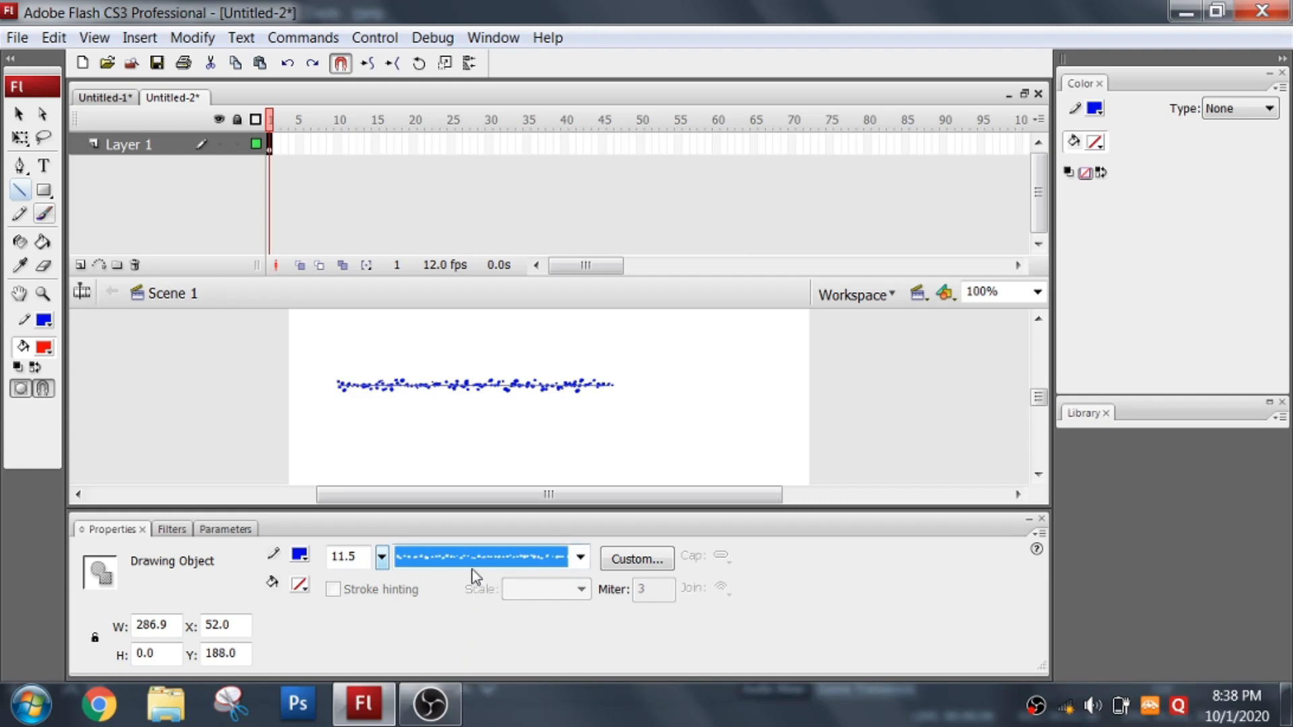
Step: Change the line's stroke style to a thin hairline
left_click(579, 556)
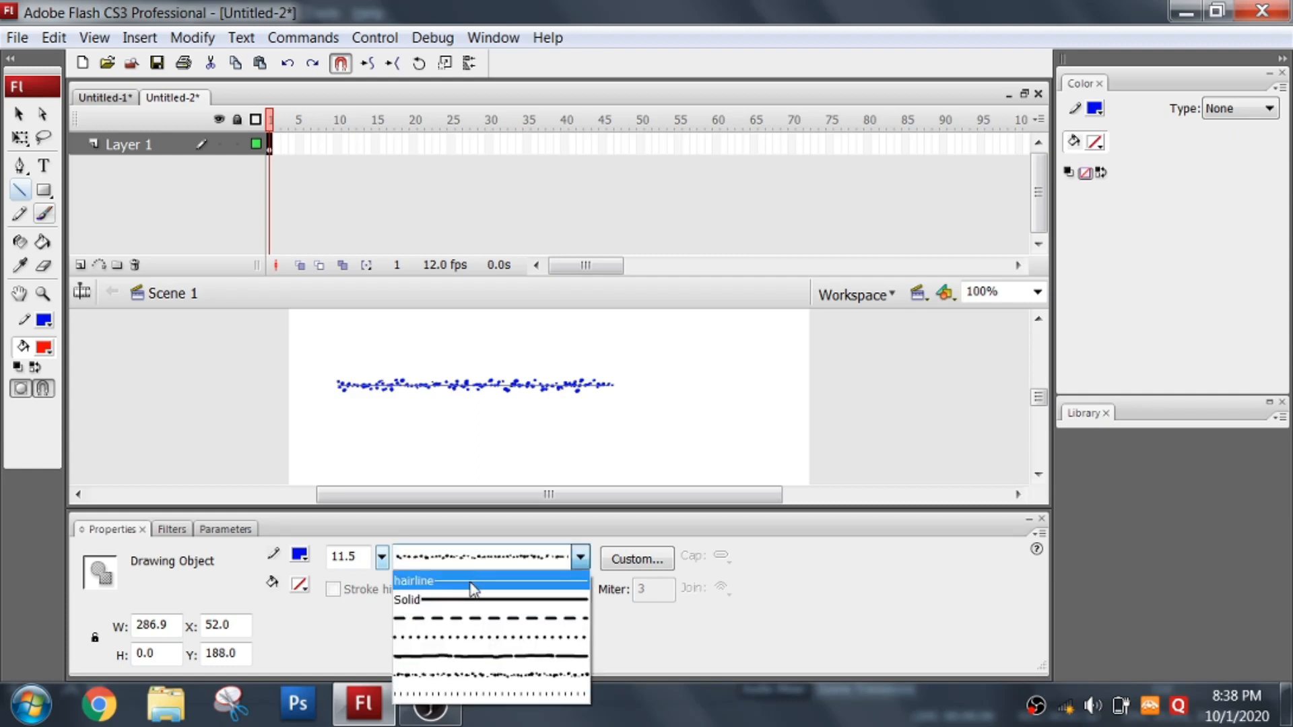
left_click(415, 580)
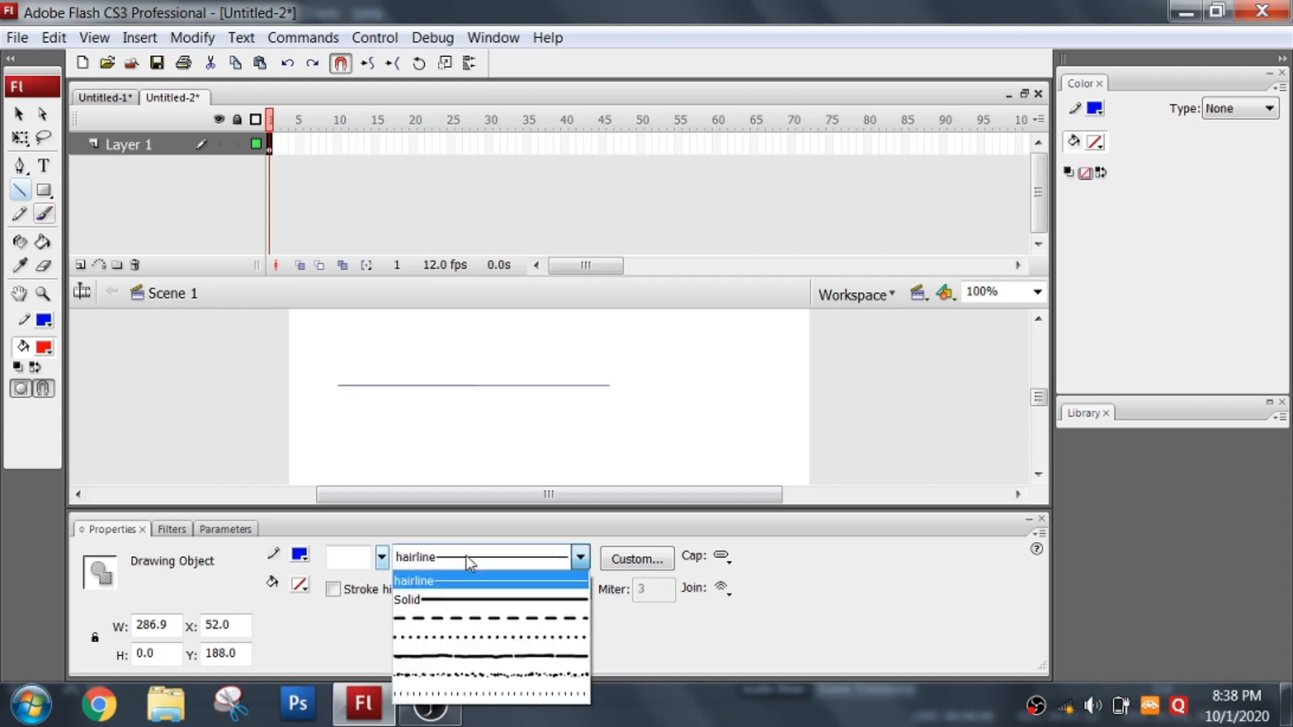
left_click(485, 614)
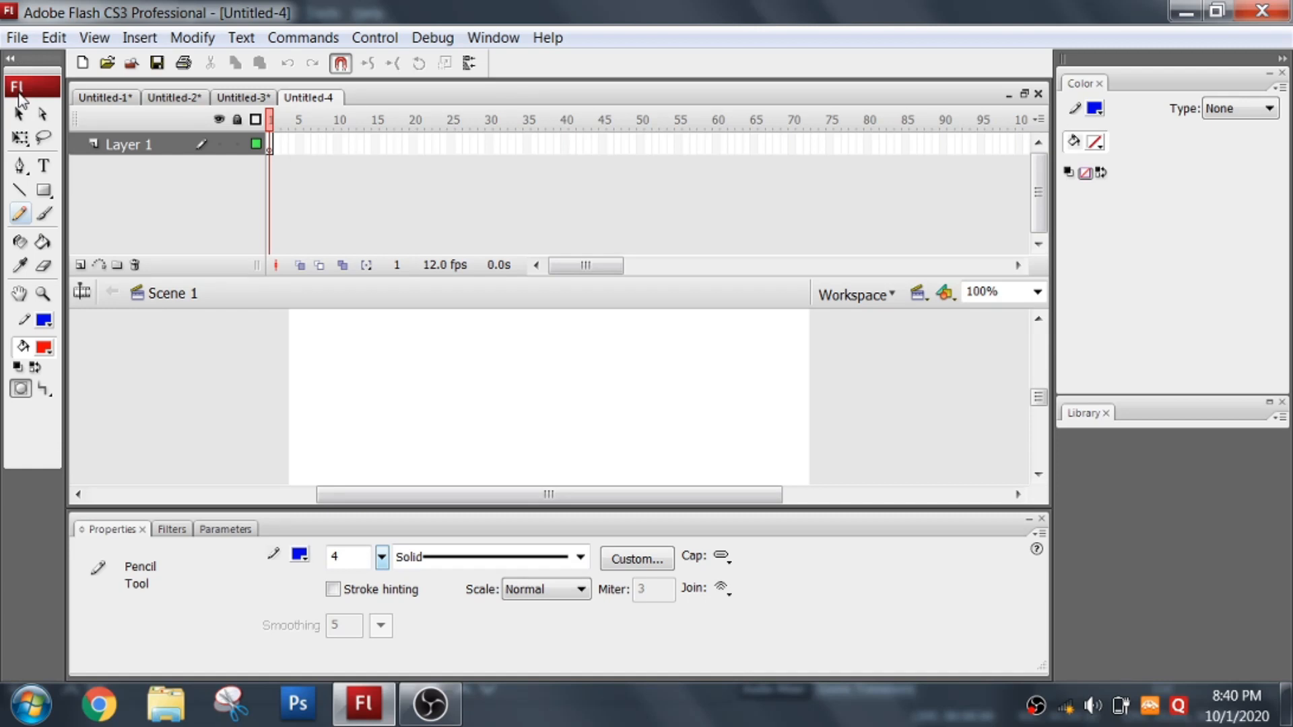
mouse_move(20, 218)
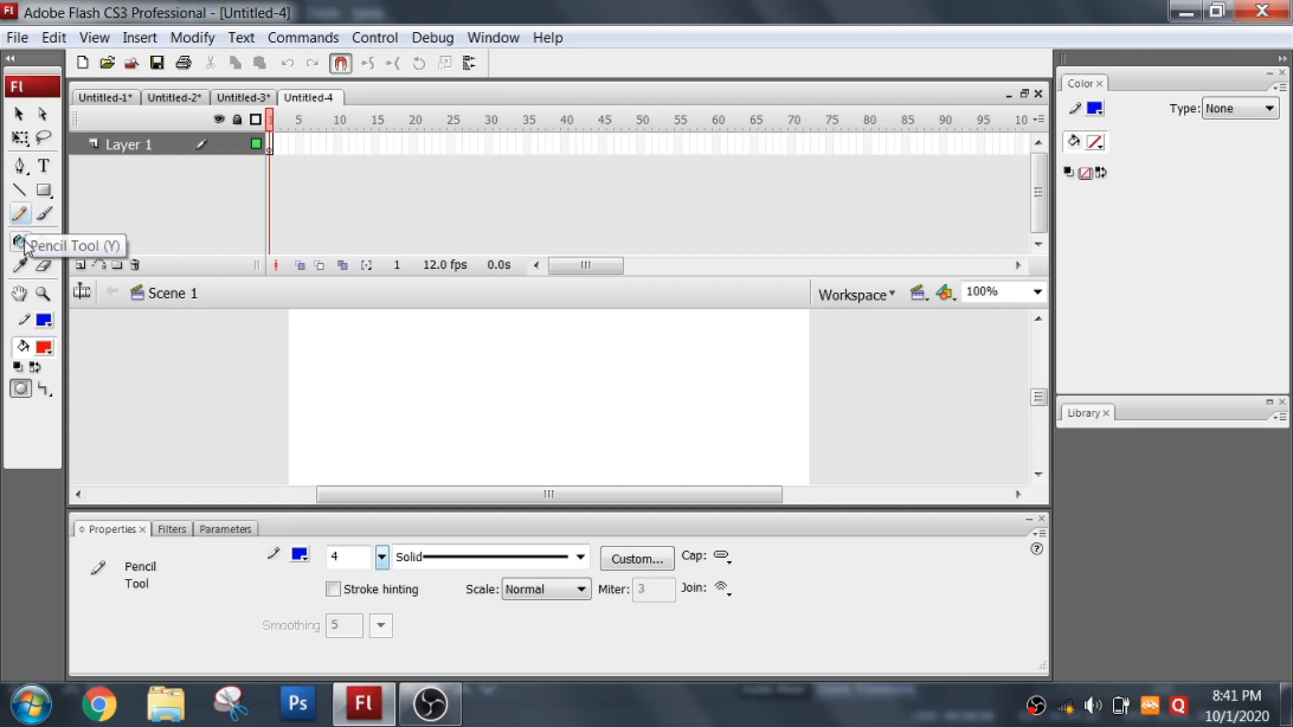
mouse_move(46, 396)
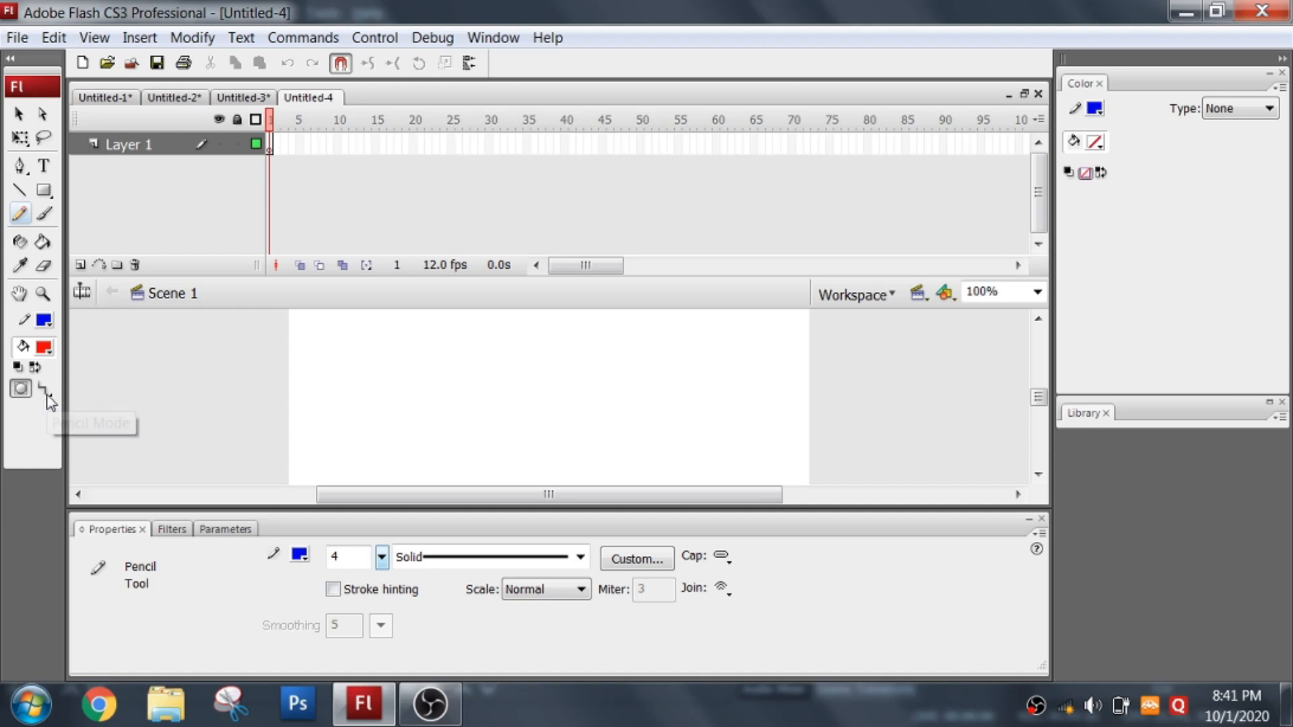
Step: Confirm the Pencil Mode option stays on Straighten
left_click(45, 392)
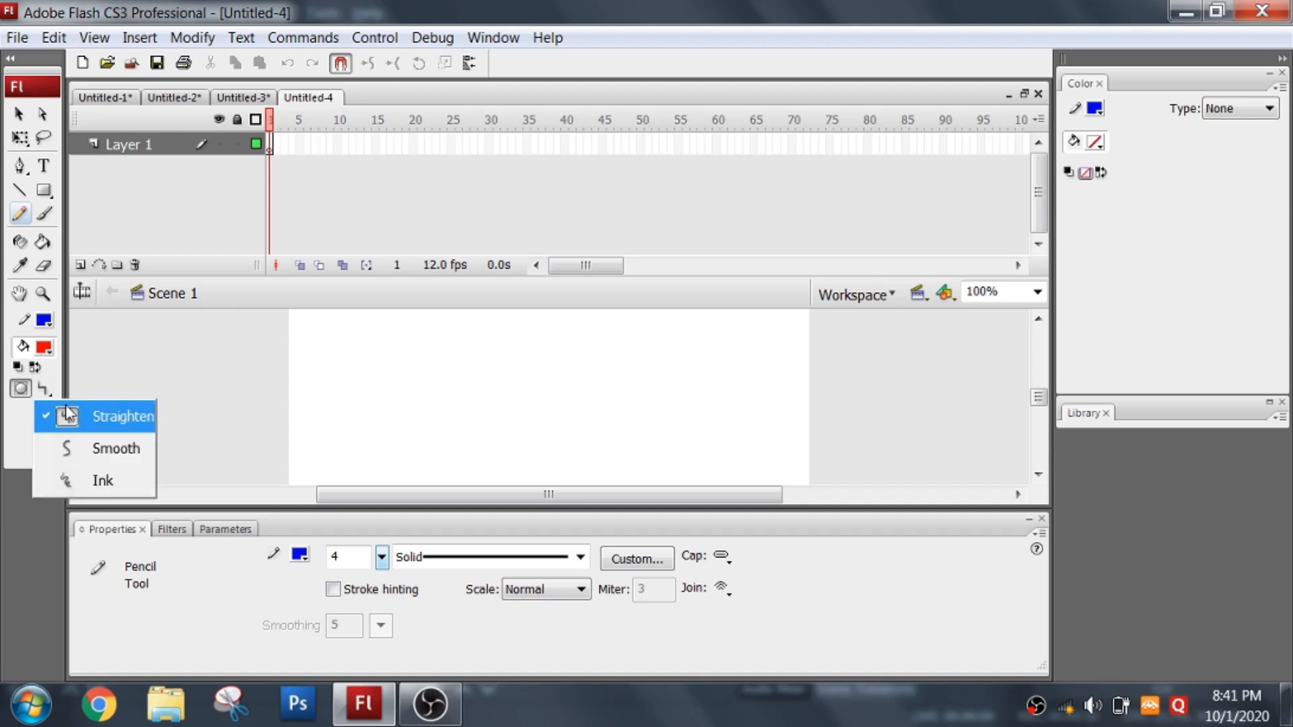
mouse_move(102, 479)
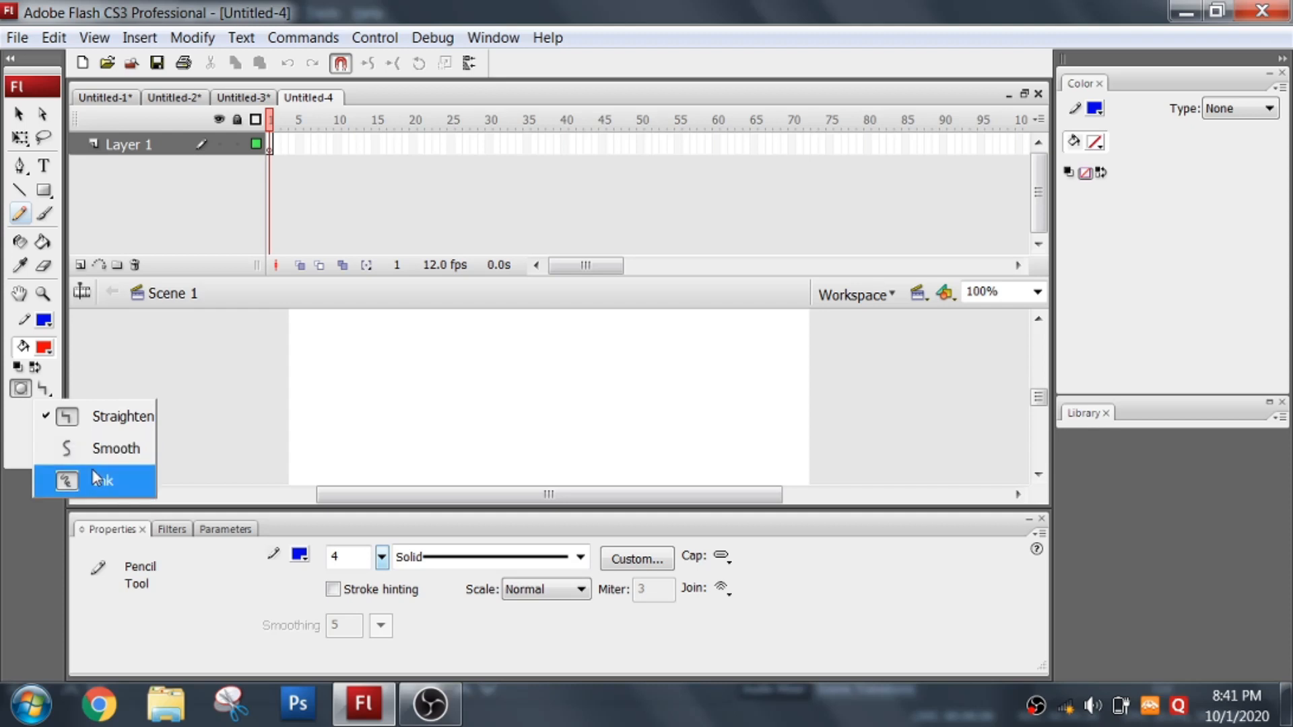
mouse_move(108, 420)
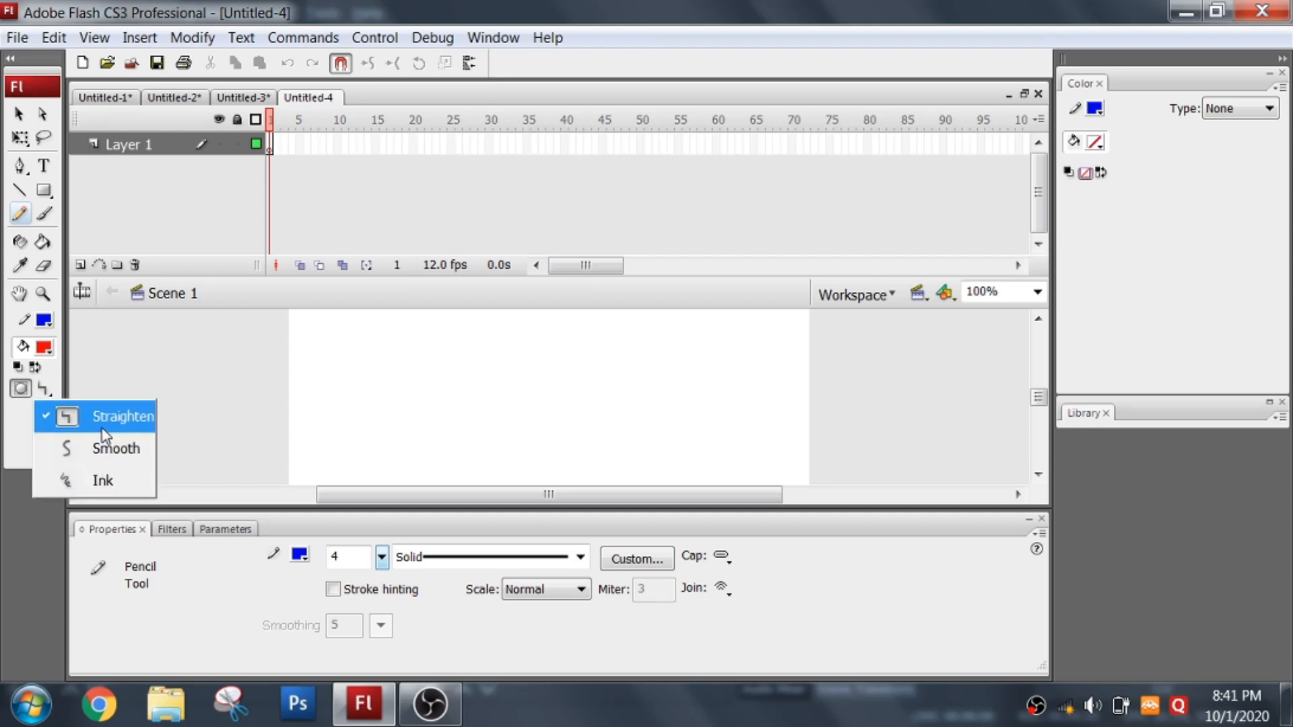
left_click(123, 416)
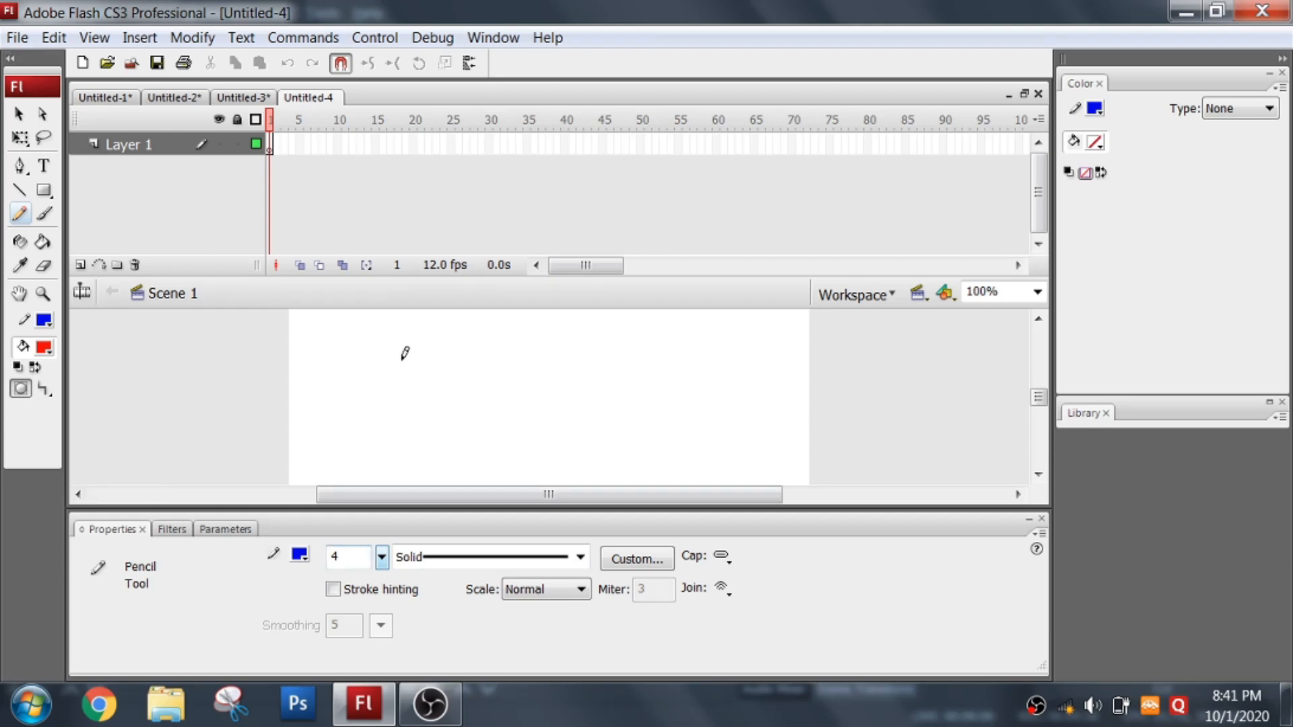
mouse_move(372, 396)
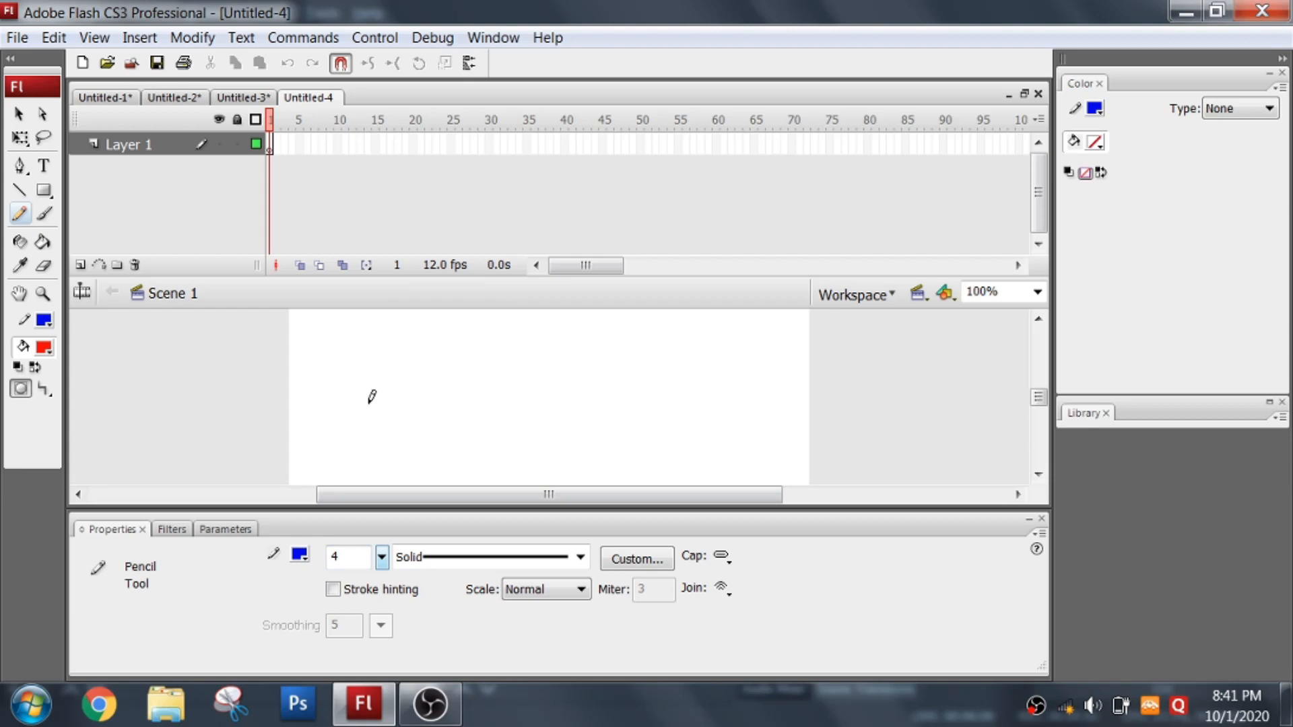
left_click_drag(369, 404, 435, 343)
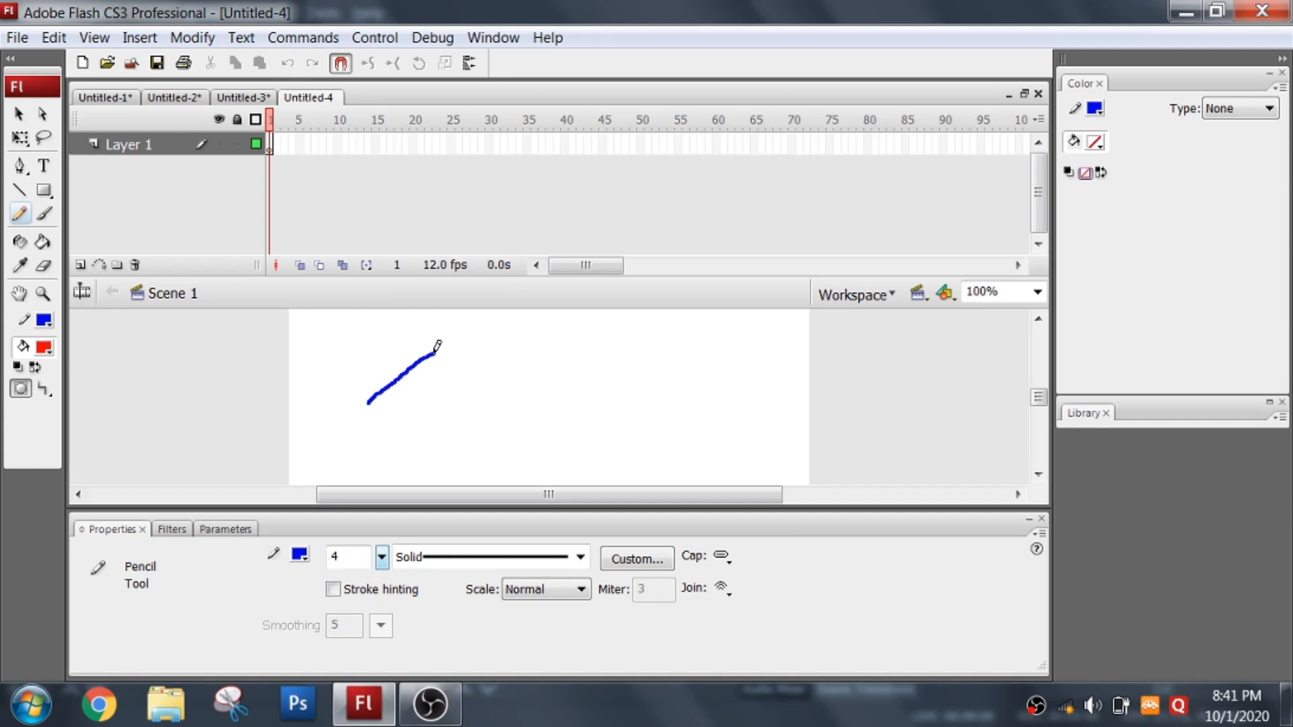
left_click_drag(432, 351, 490, 396)
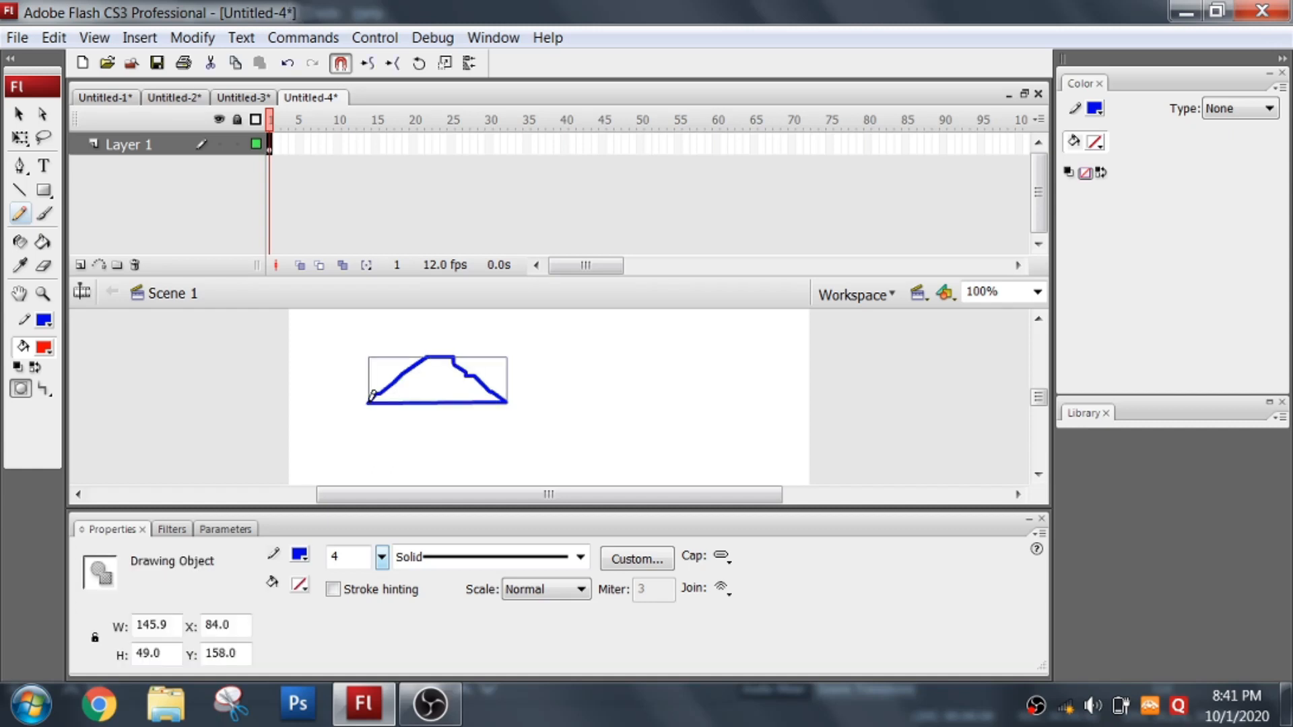
left_click_drag(524, 429, 593, 321)
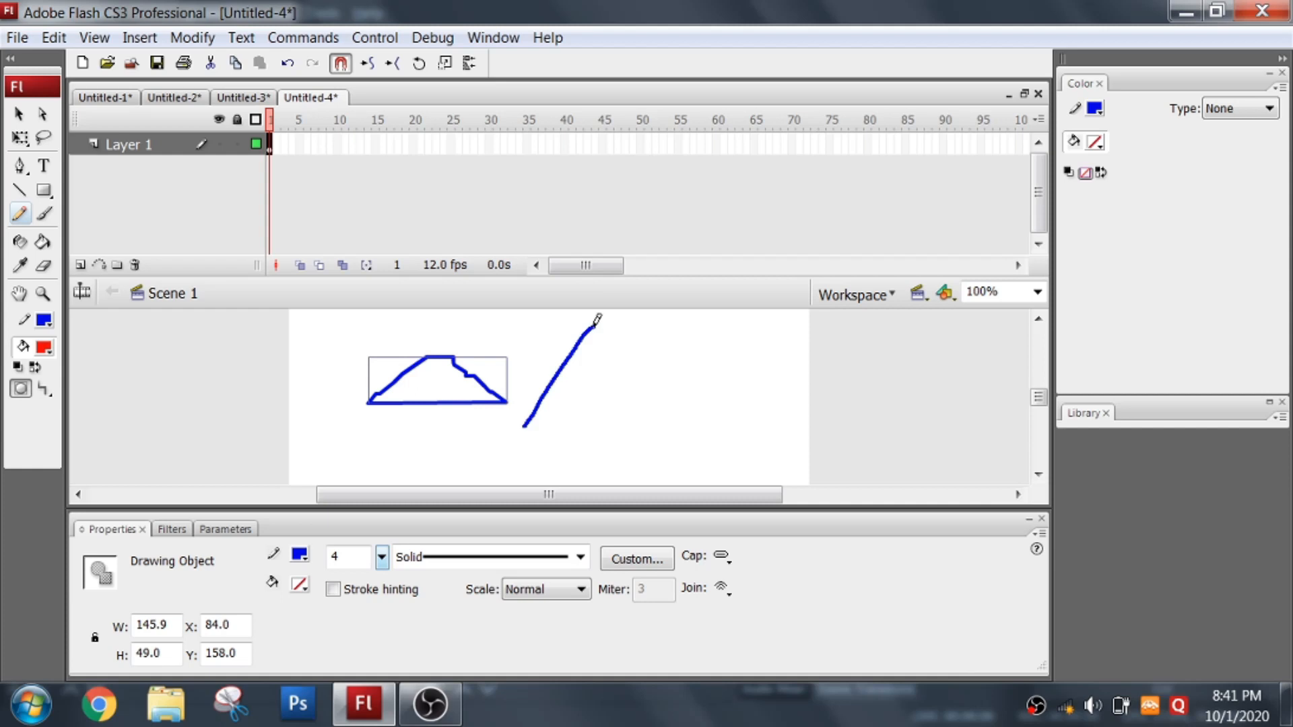
left_click_drag(596, 330, 527, 421)
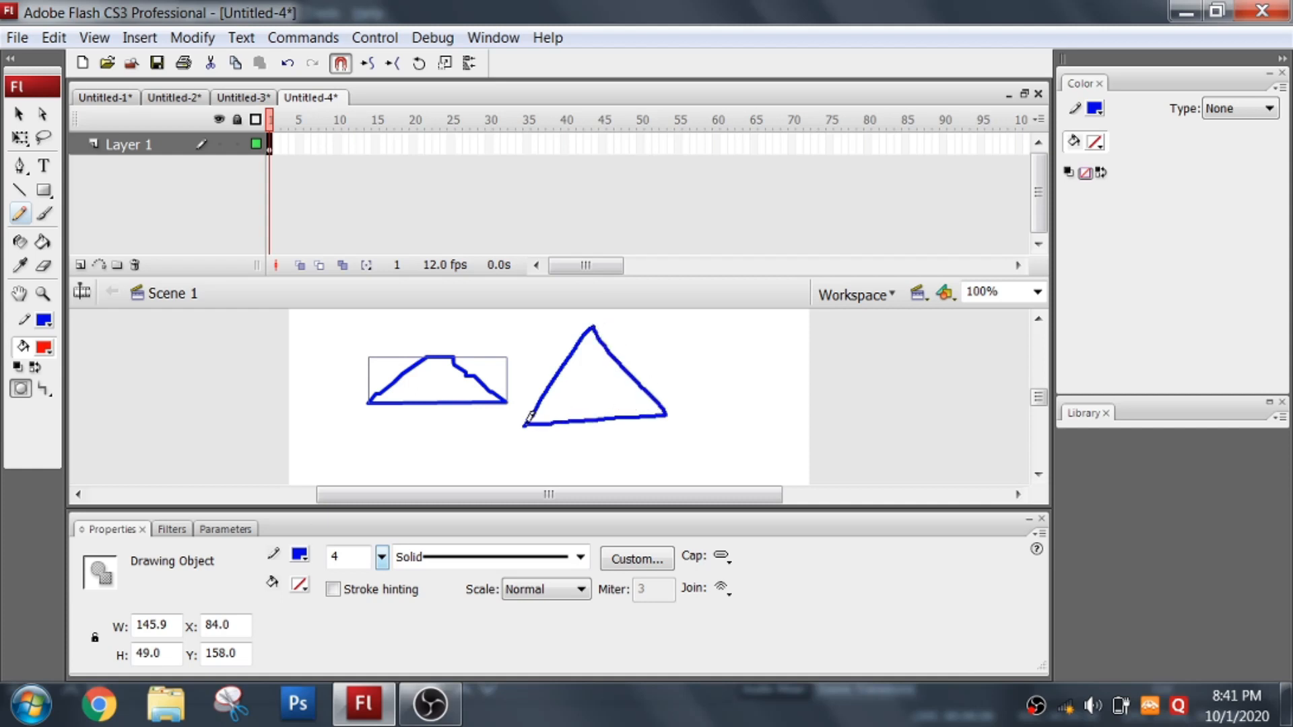
left_click(594, 376)
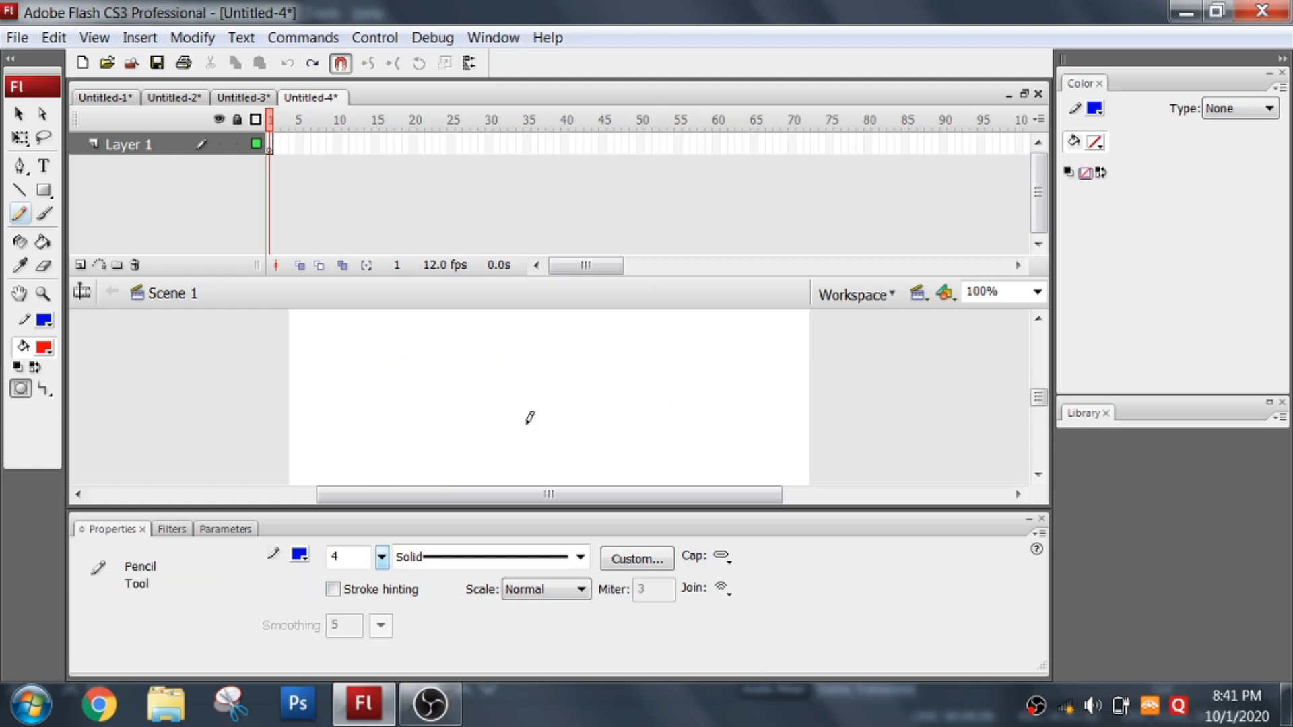
Step: Switch the pencil to Smooth mode and sketch a smoothed test curve on the stage
left_click(43, 388)
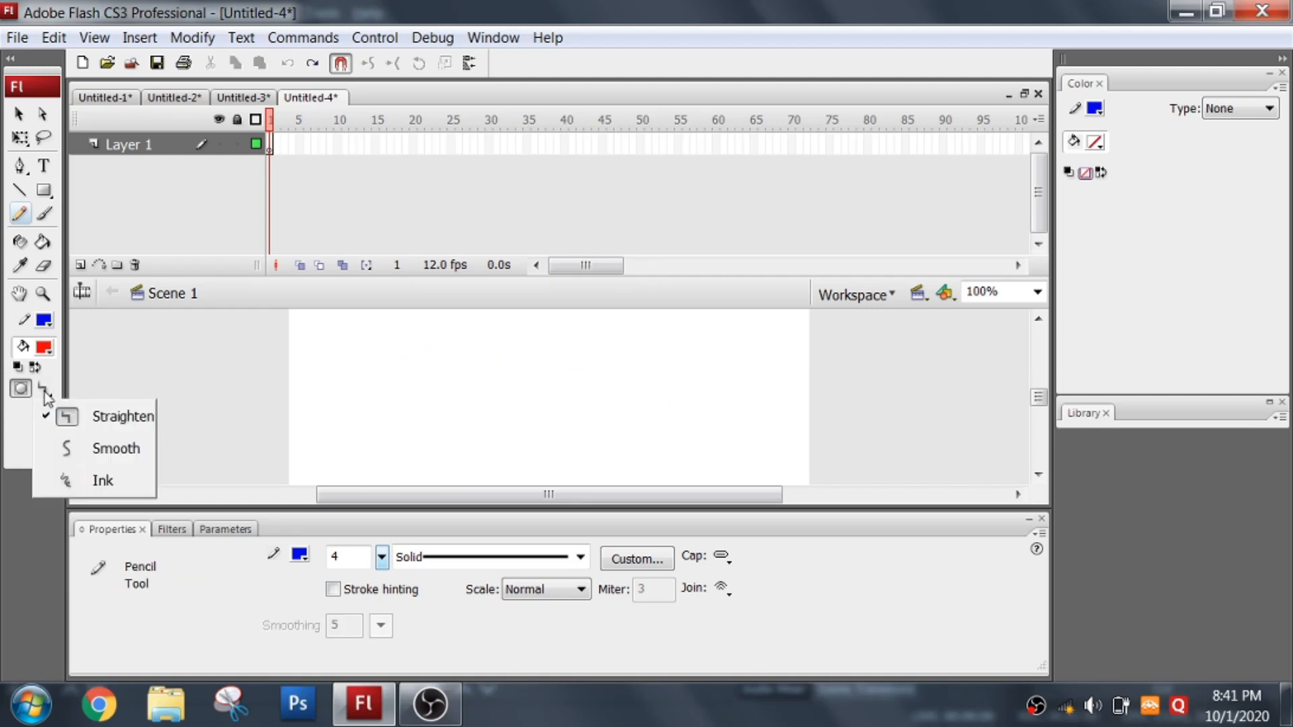
left_click(116, 447)
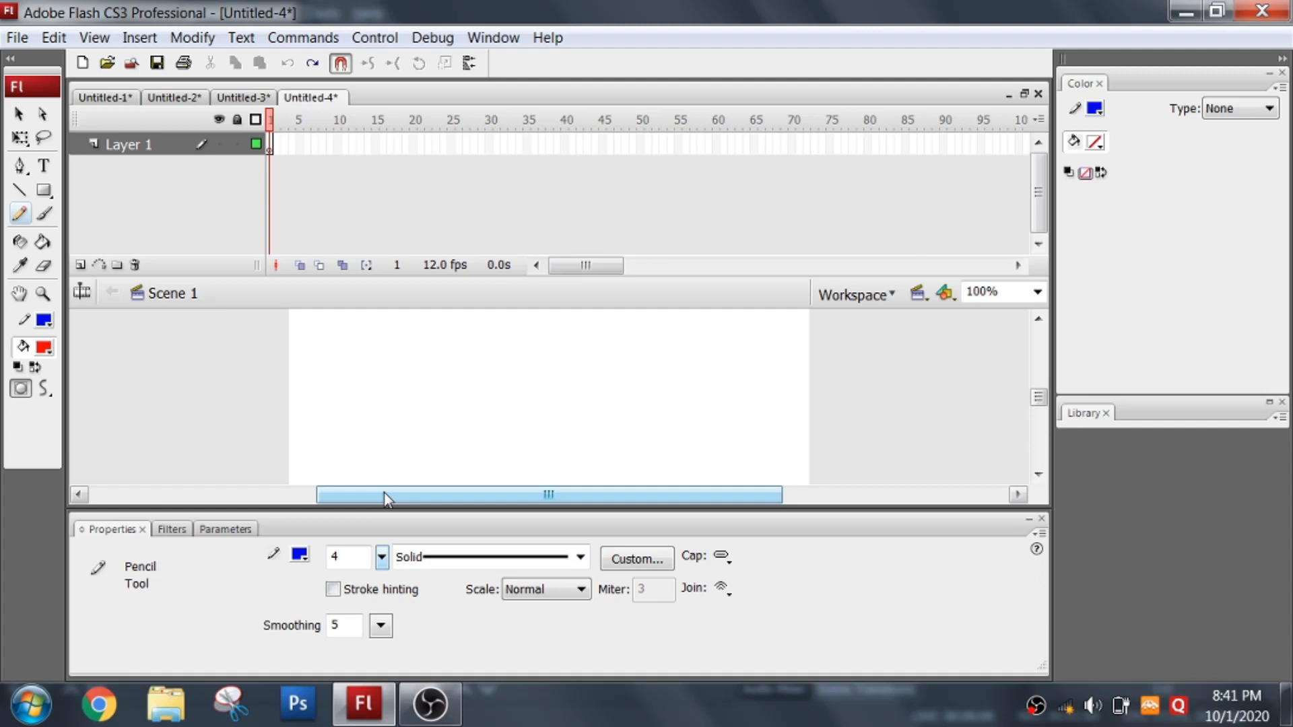
left_click_drag(388, 362, 366, 442)
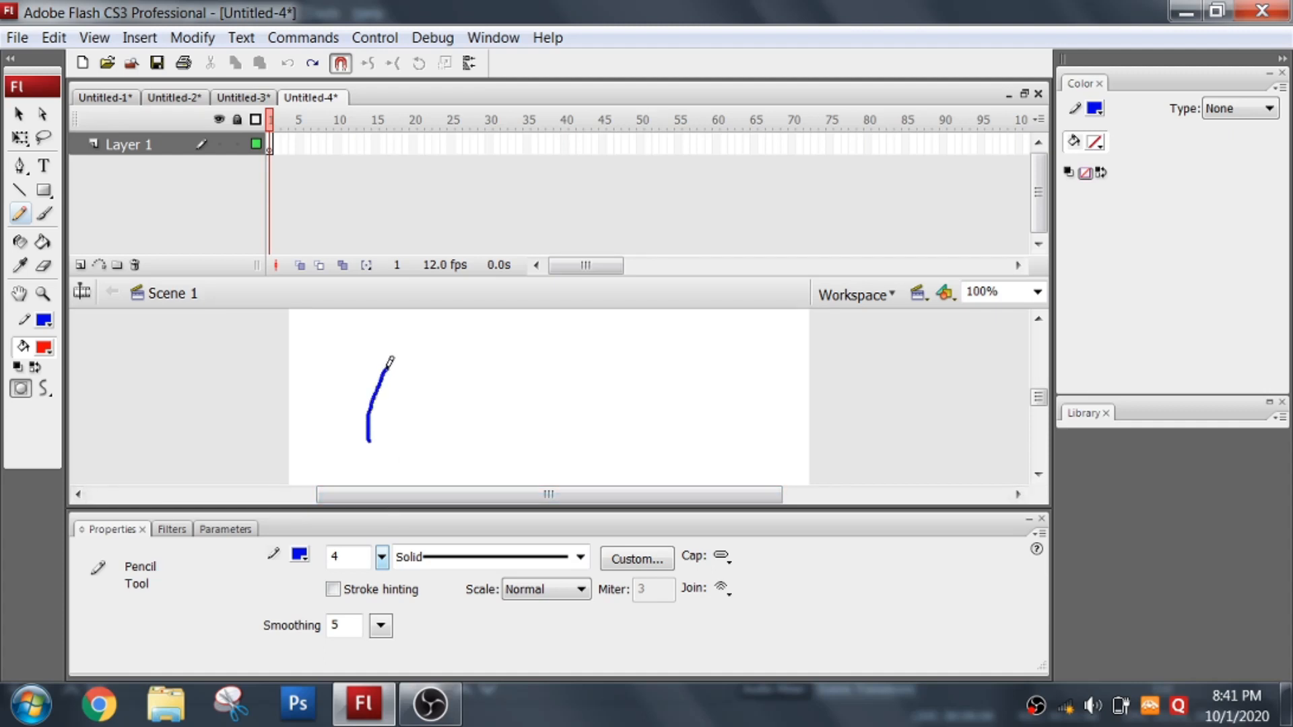
left_click_drag(391, 361, 451, 436)
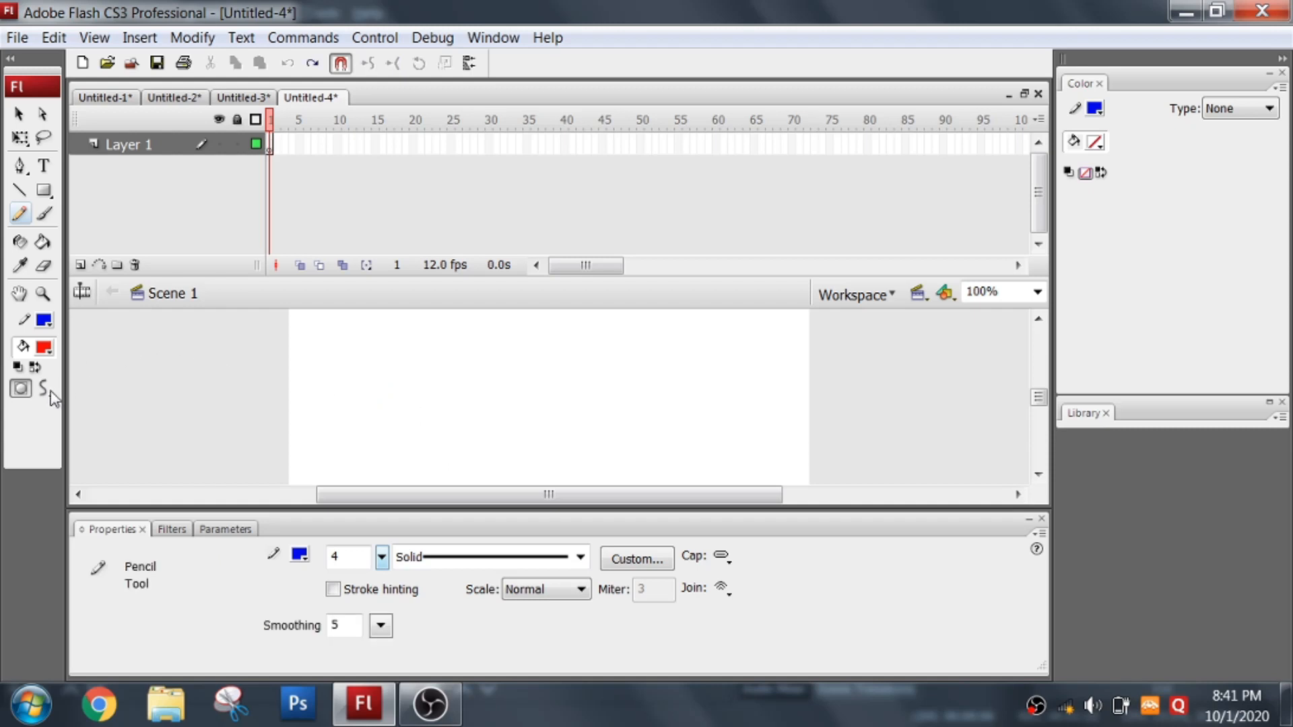
Step: Switch the pencil to Ink mode and draw a wavy blue line on the stage's left side
left_click(20, 388)
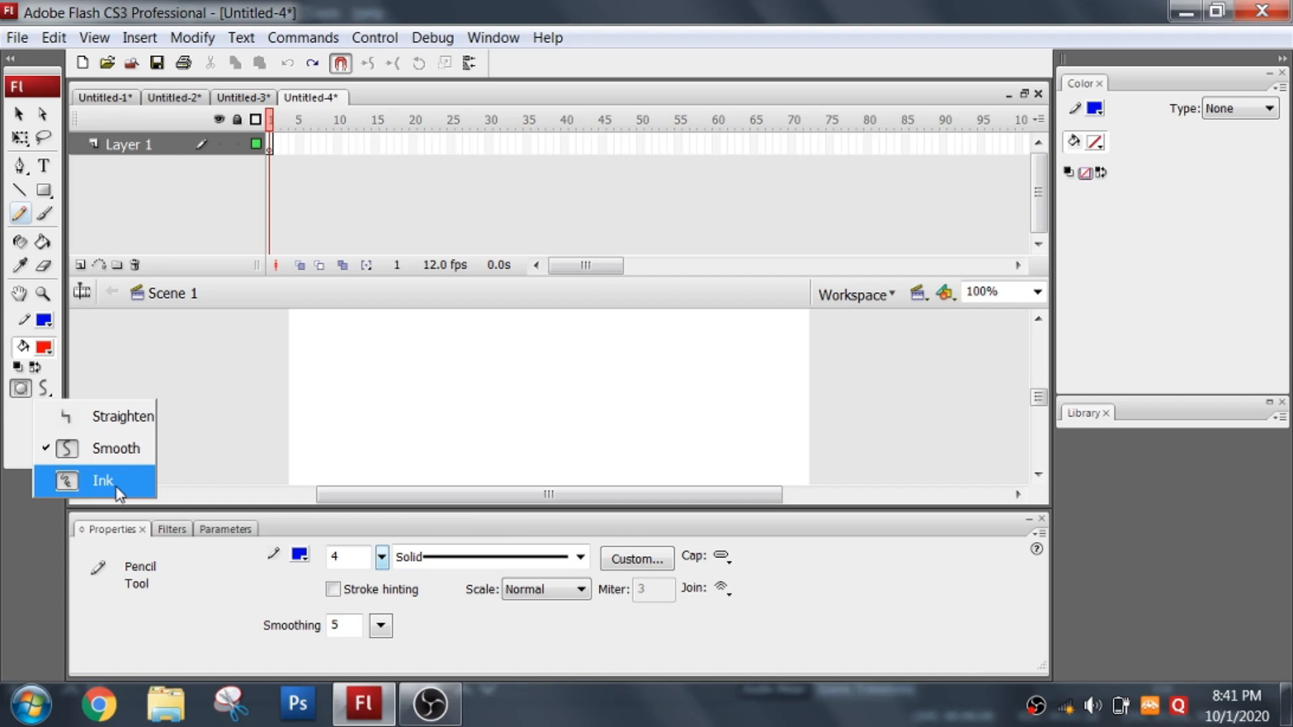
left_click(102, 481)
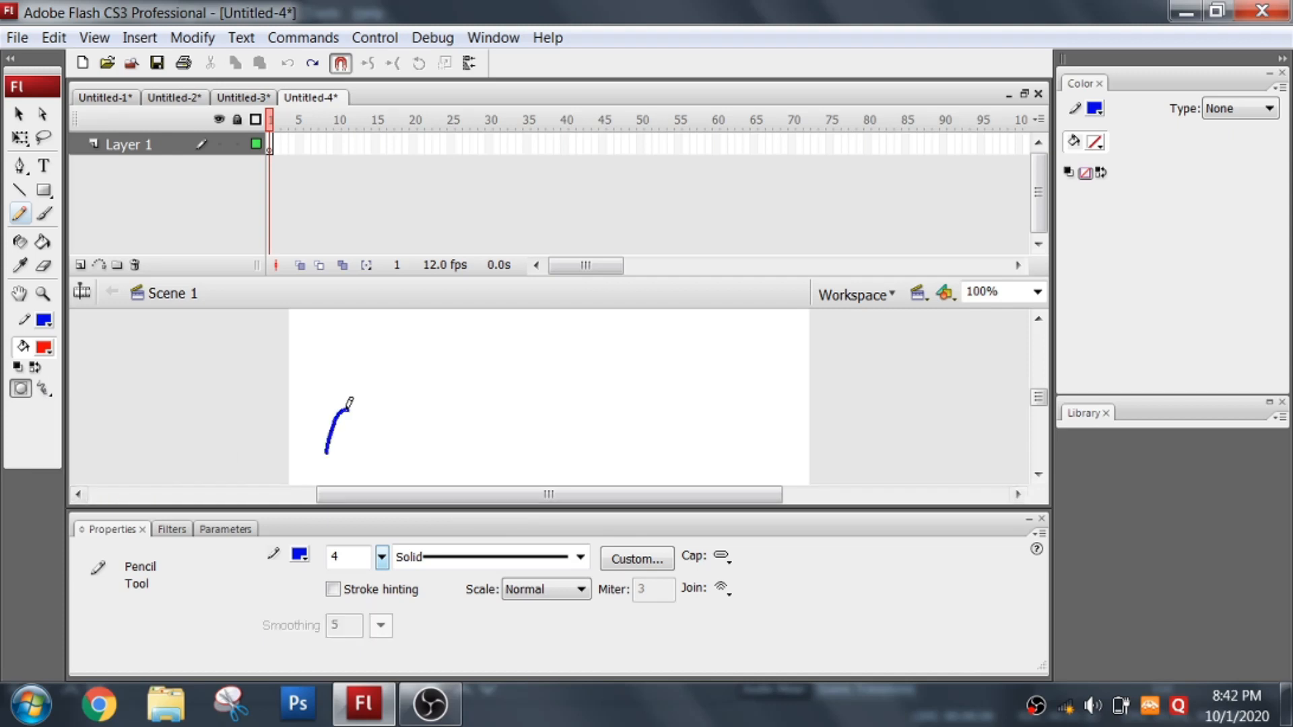
left_click_drag(329, 402, 508, 348)
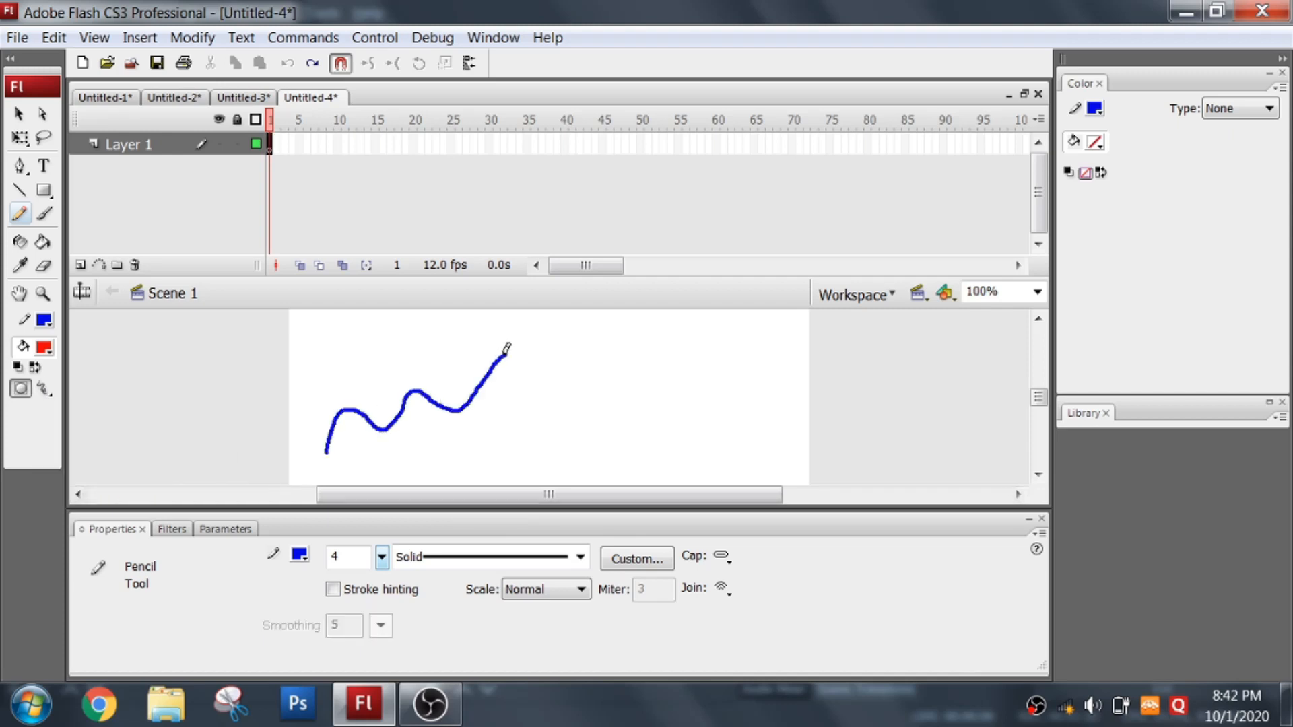
left_click(416, 404)
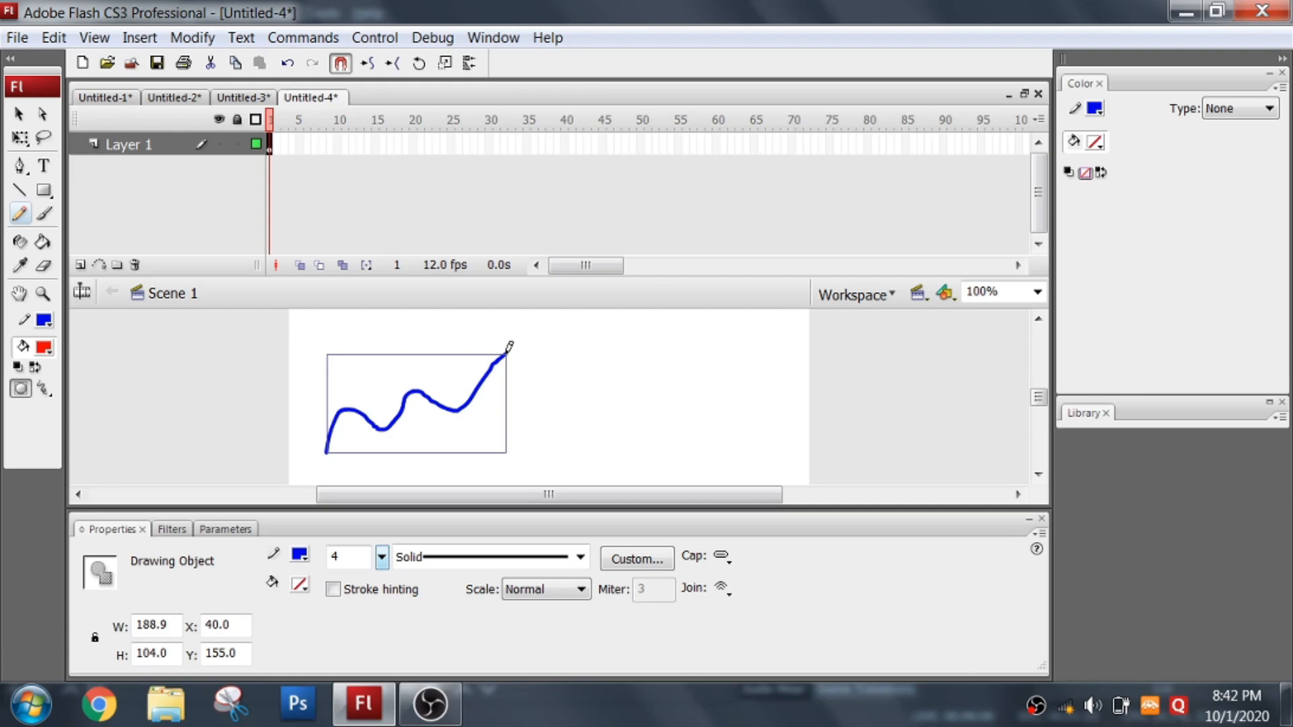